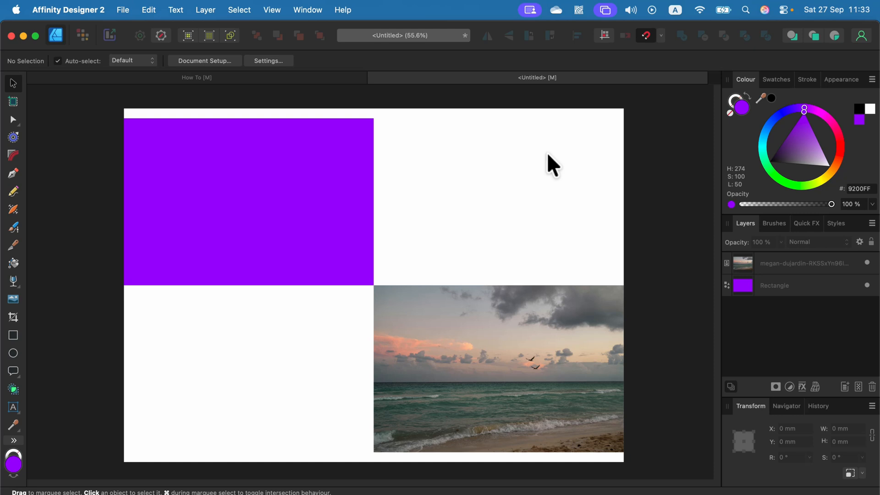
mouse_move(543, 158)
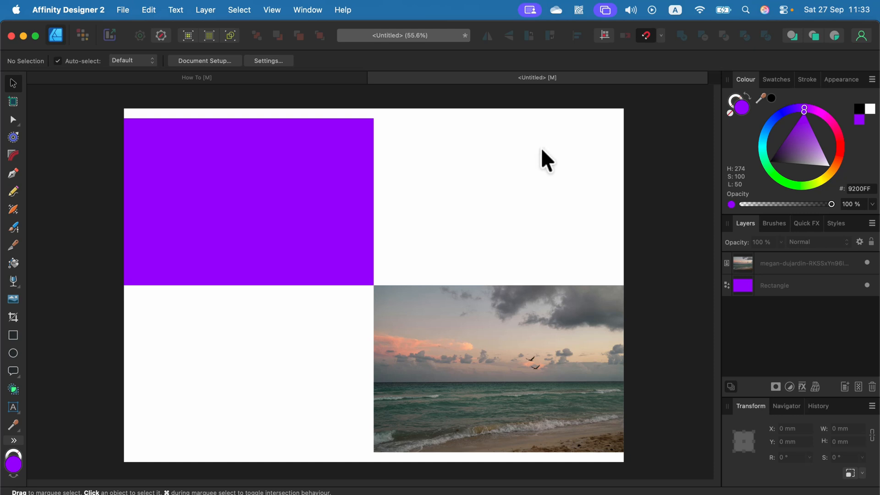
mouse_move(543, 330)
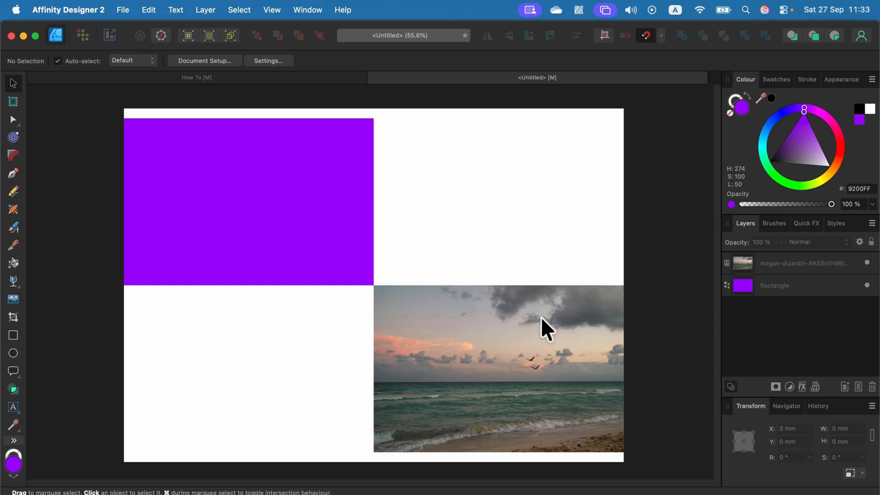
mouse_move(418, 325)
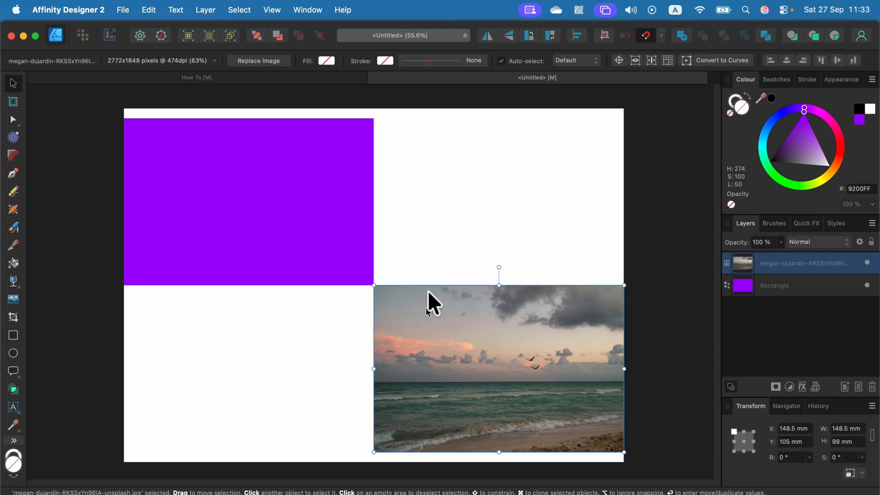
mouse_move(493, 366)
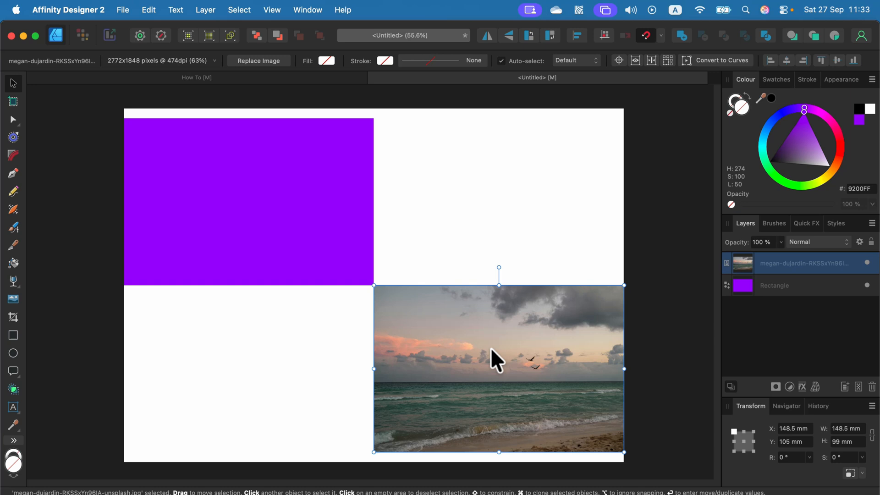
mouse_move(489, 359)
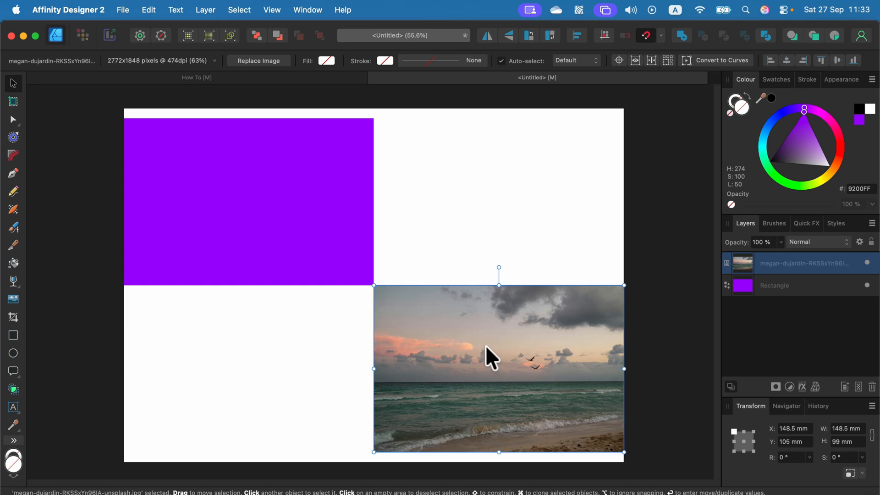
mouse_move(586, 296)
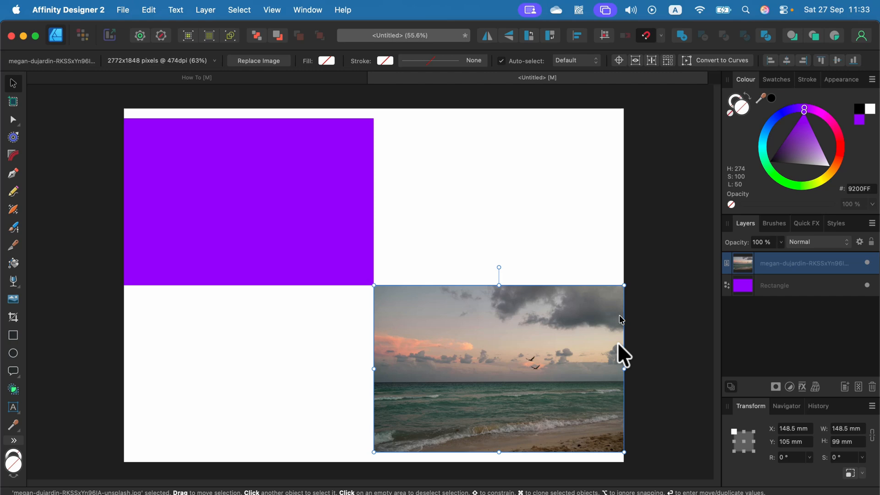
mouse_move(462, 437)
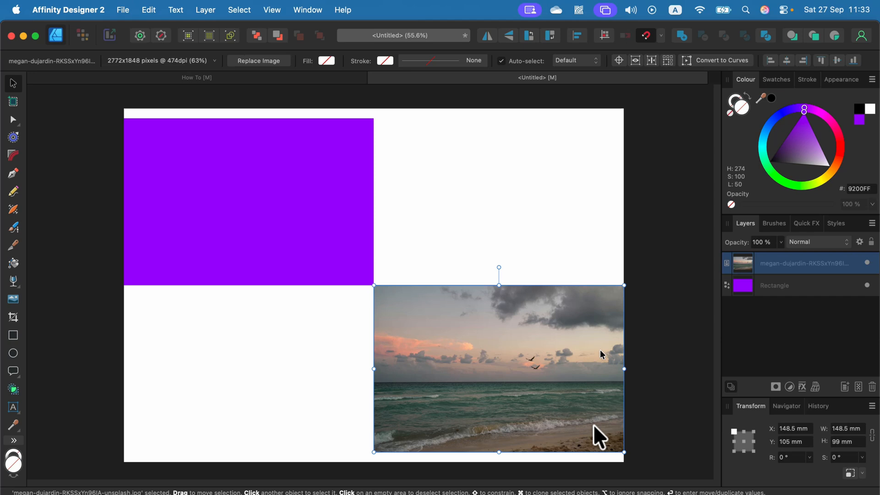
mouse_move(507, 429)
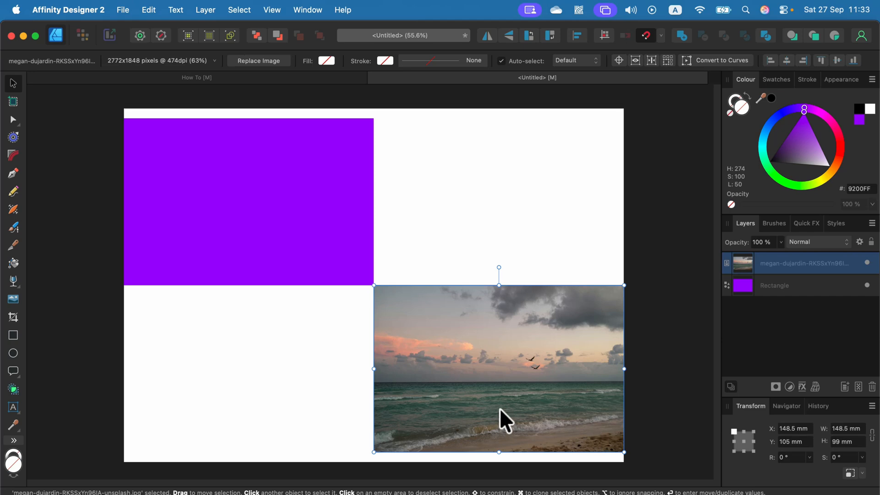
mouse_move(55, 48)
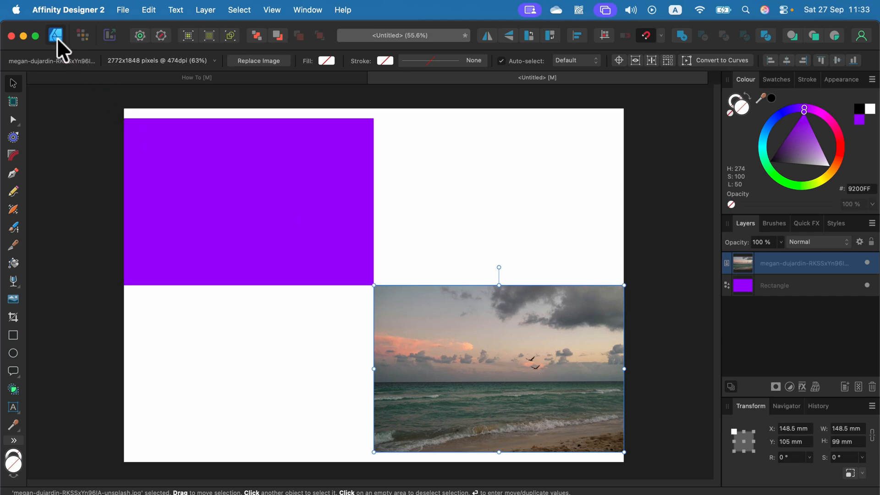
mouse_move(55, 34)
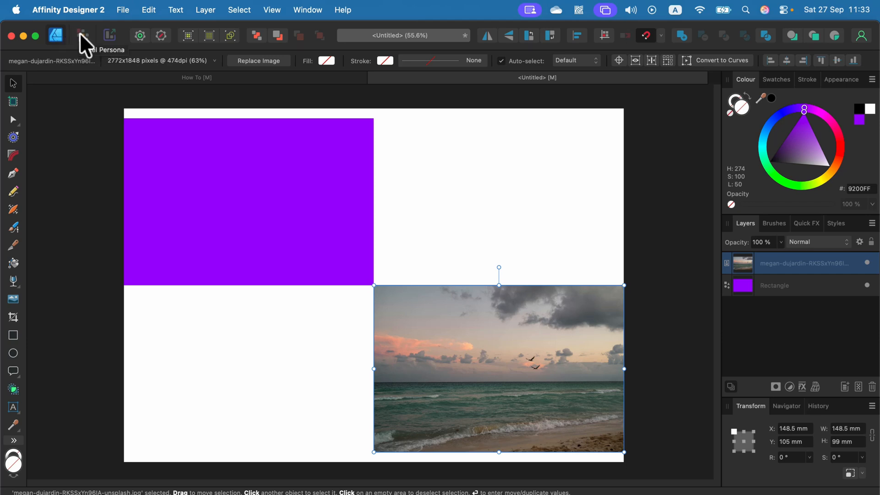
- Switch to the Pixel persona with the beach photo layer still selected
left_click(82, 35)
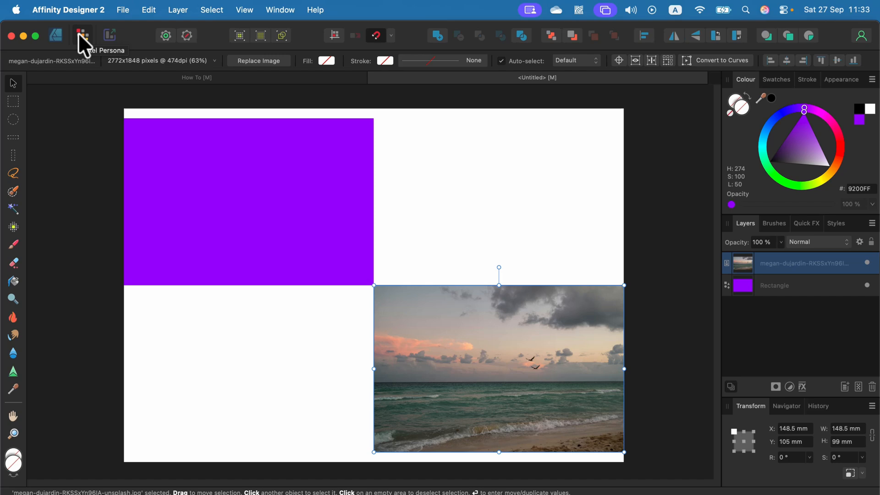
mouse_move(475, 236)
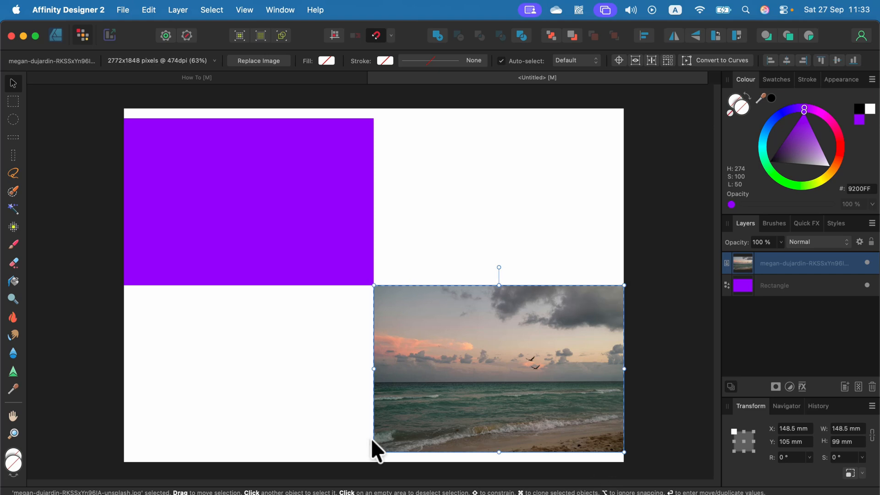
mouse_move(224, 24)
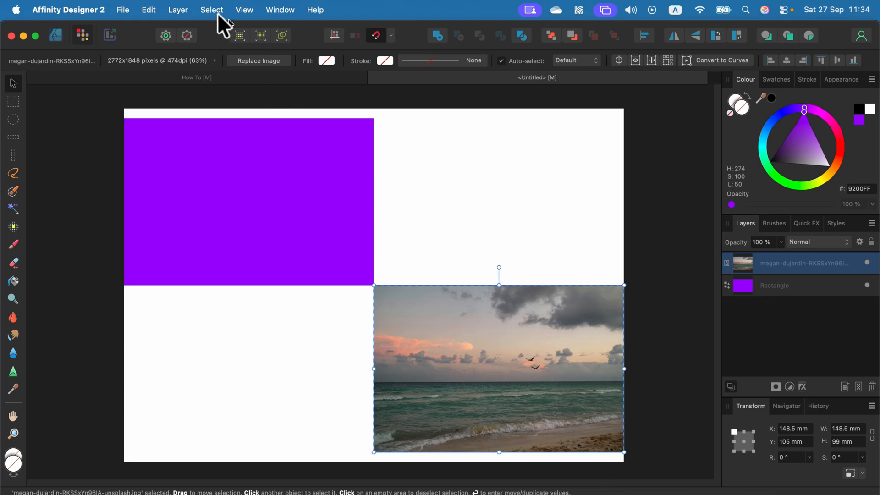
- Try Grow/Shrink, then feather the photo's pixel selection with a widened radius
left_click(212, 10)
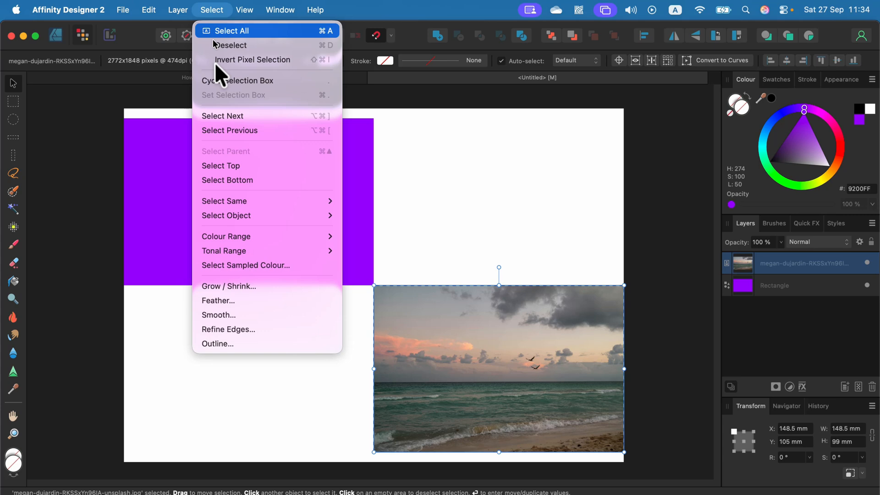
mouse_move(230, 305)
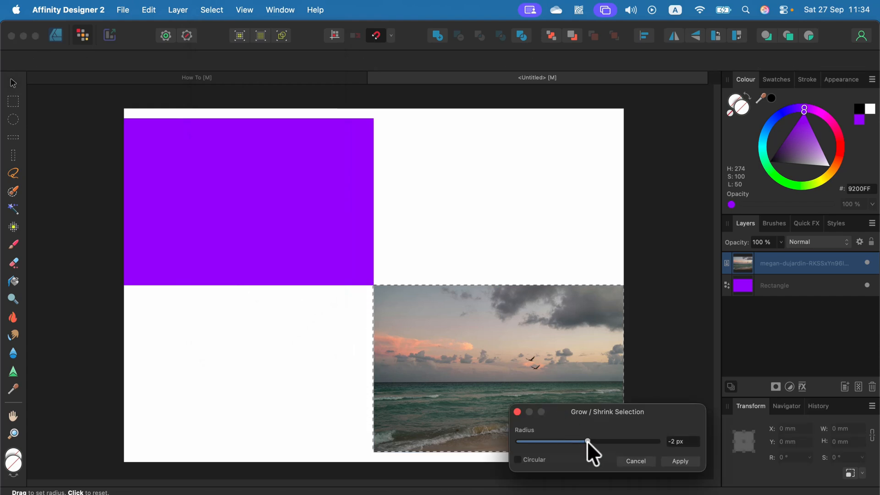
left_click_drag(588, 441, 588, 441)
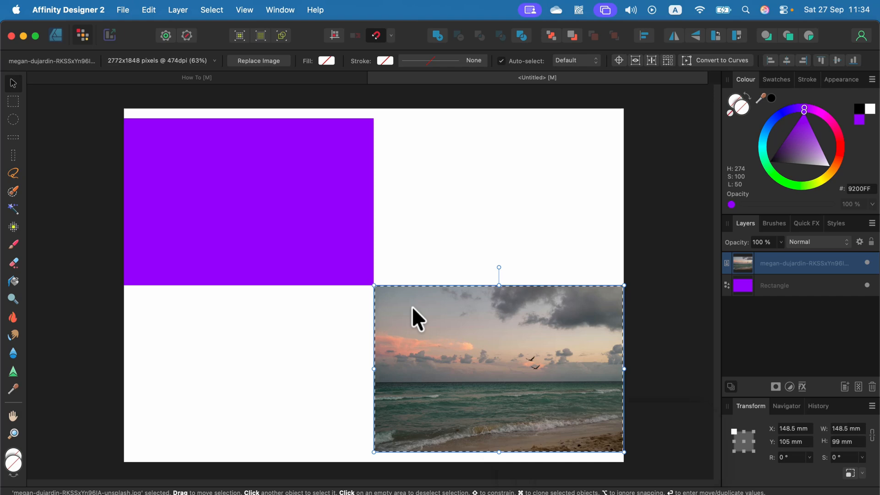
mouse_move(198, 16)
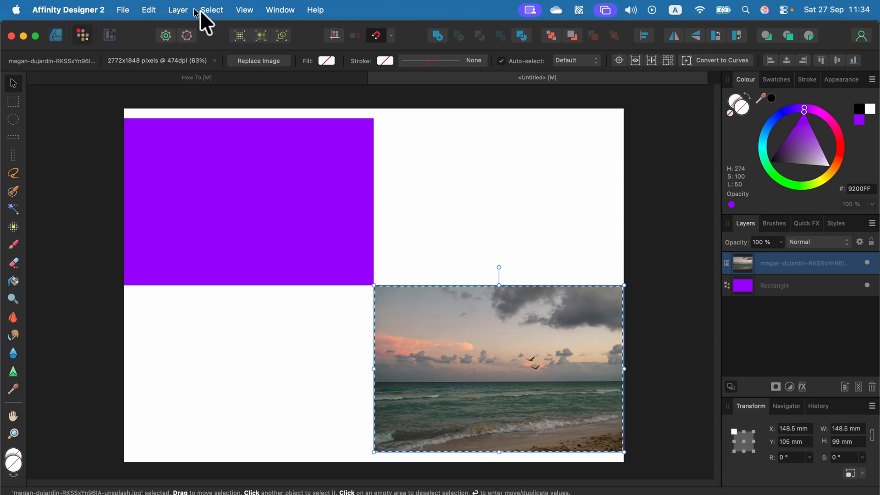
left_click(211, 9)
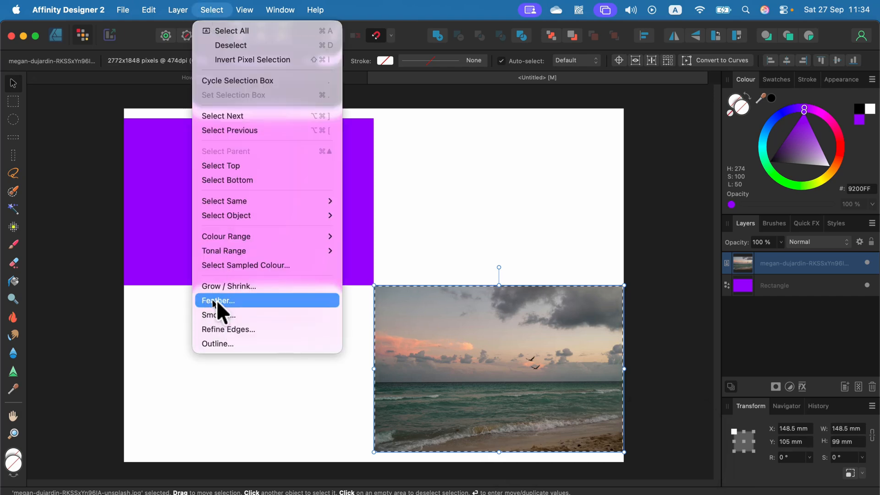
left_click(218, 301)
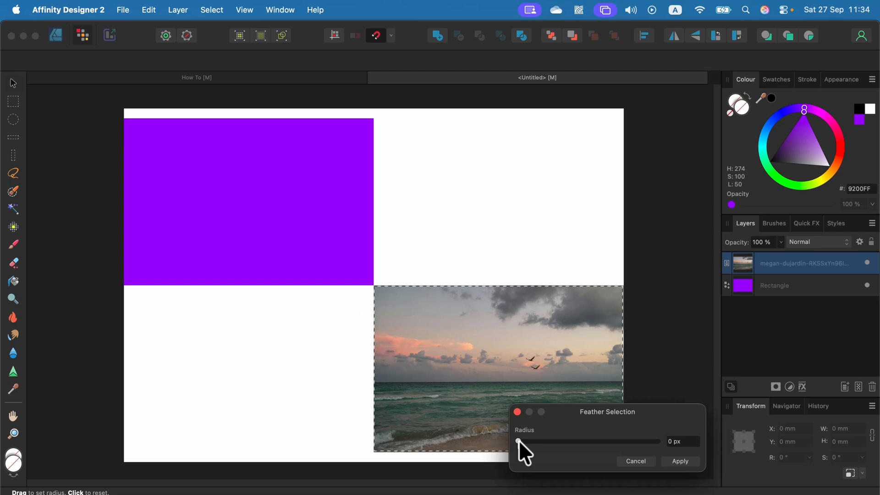
left_click_drag(515, 442, 533, 442)
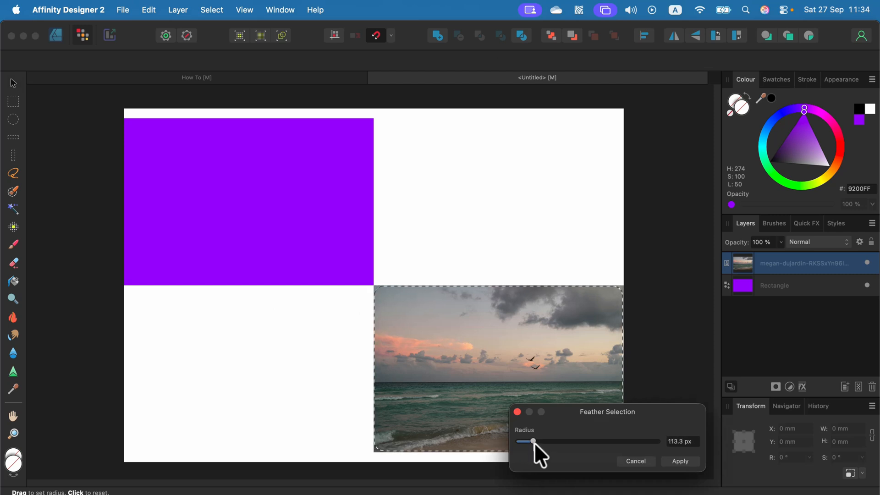
left_click_drag(534, 441, 541, 441)
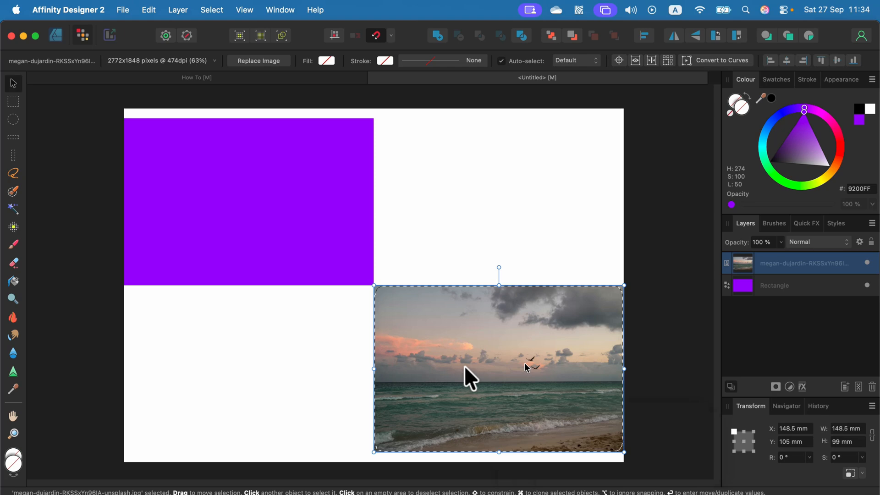
mouse_move(222, 14)
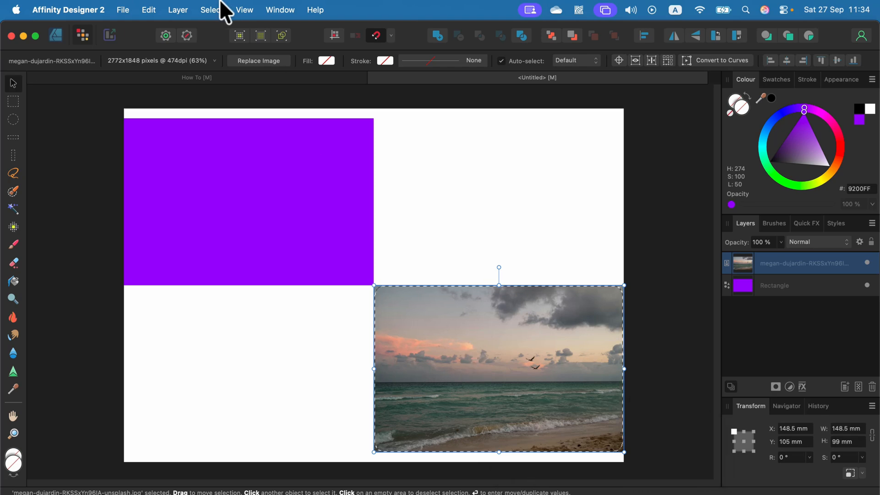
- Add mask layers from the feathered selection so the beach photo fades at its edges
left_click(211, 10)
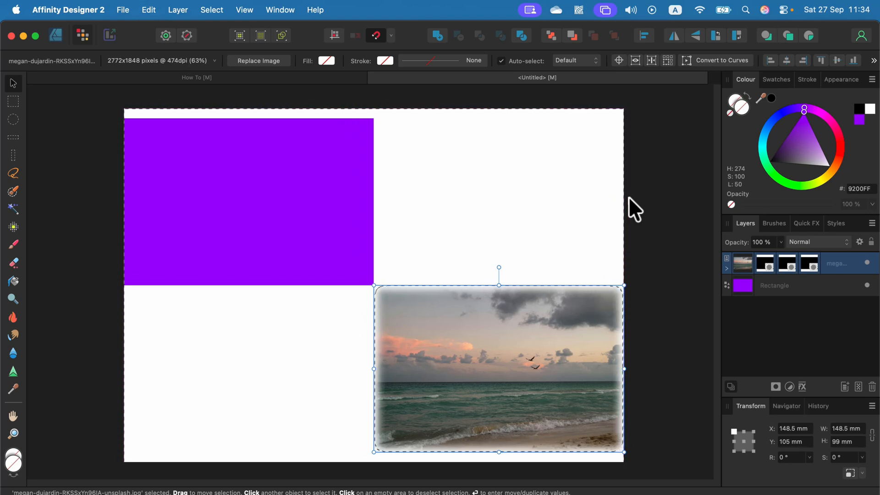
mouse_move(814, 271)
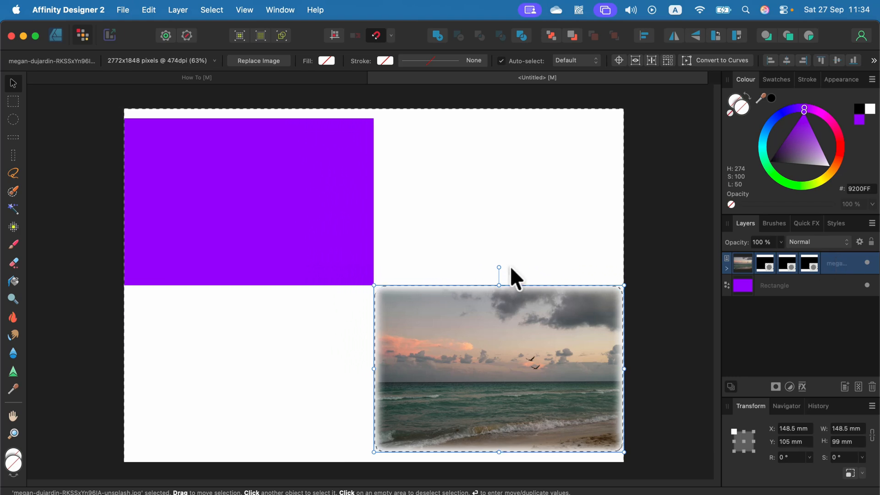
mouse_move(465, 261)
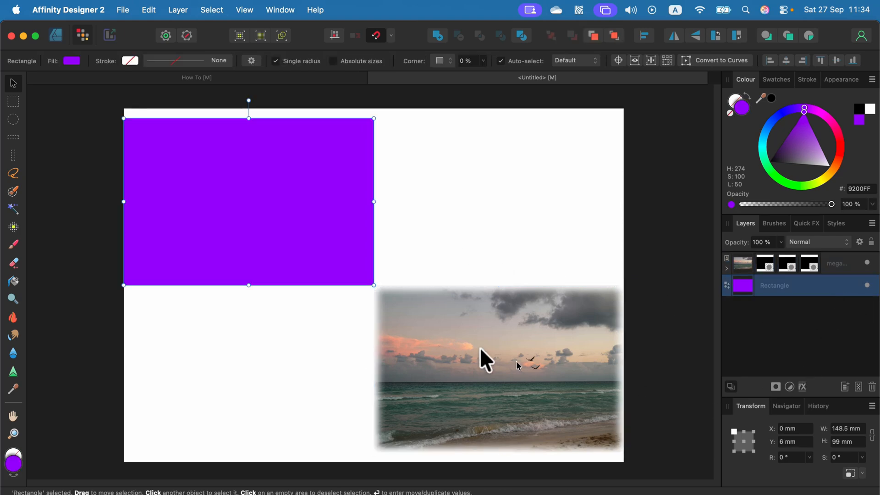
mouse_move(574, 294)
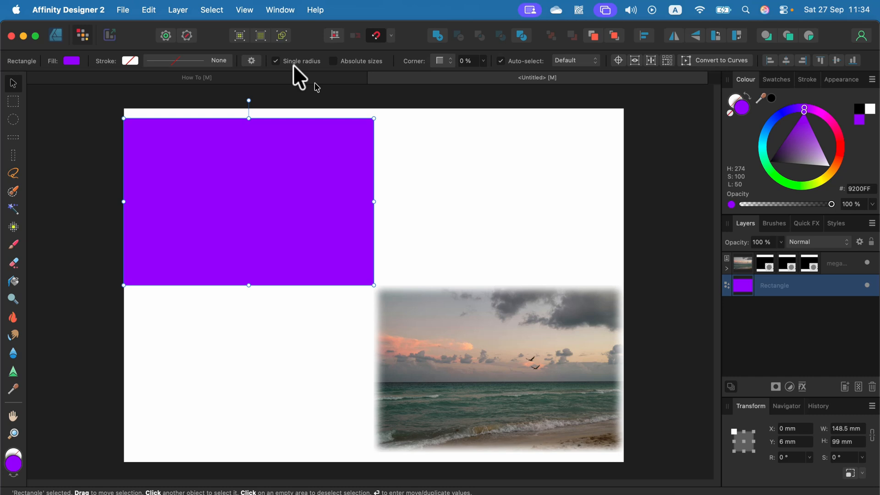
left_click(212, 9)
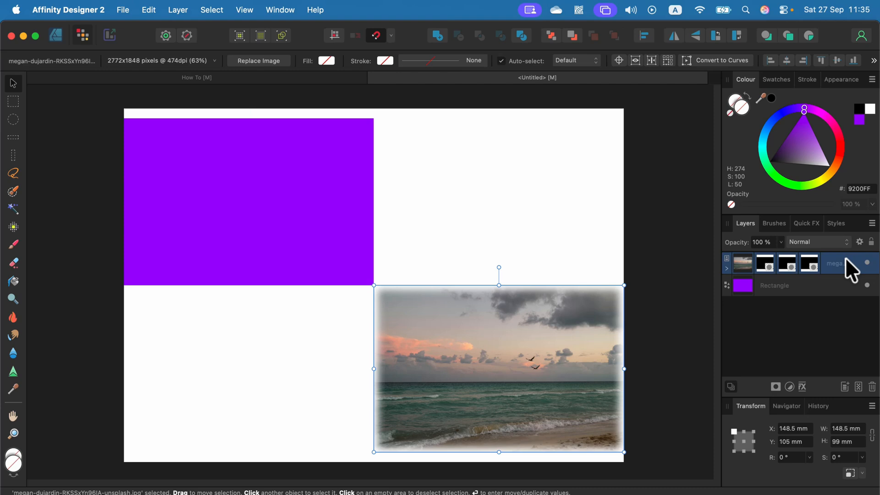
mouse_move(840, 259)
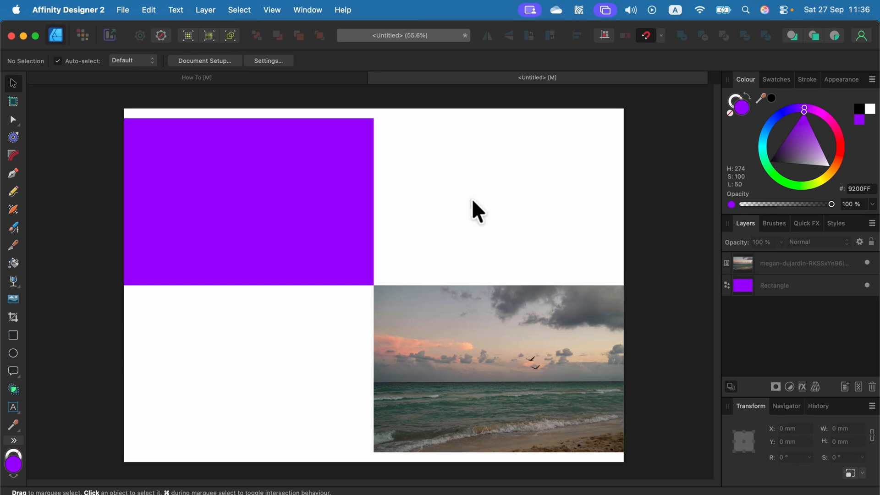
mouse_move(56, 47)
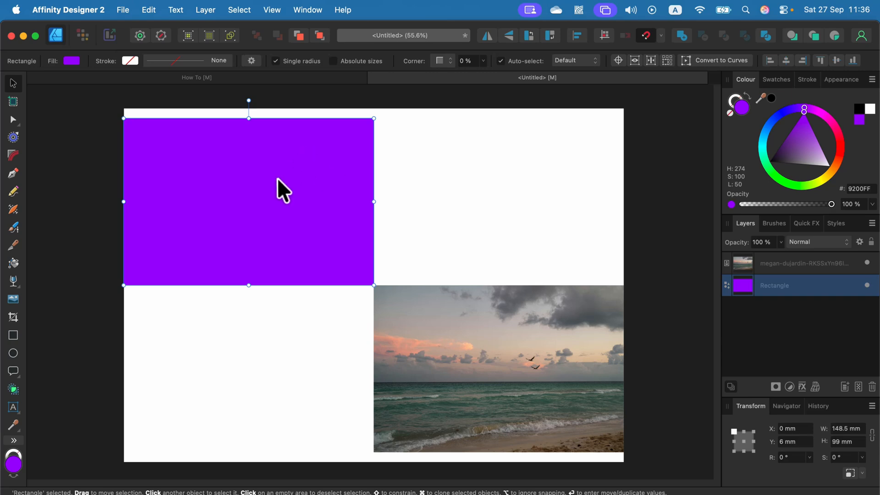
- Drag the purple rectangle up and left relative to the beach photo
left_click_drag(498, 369, 460, 321)
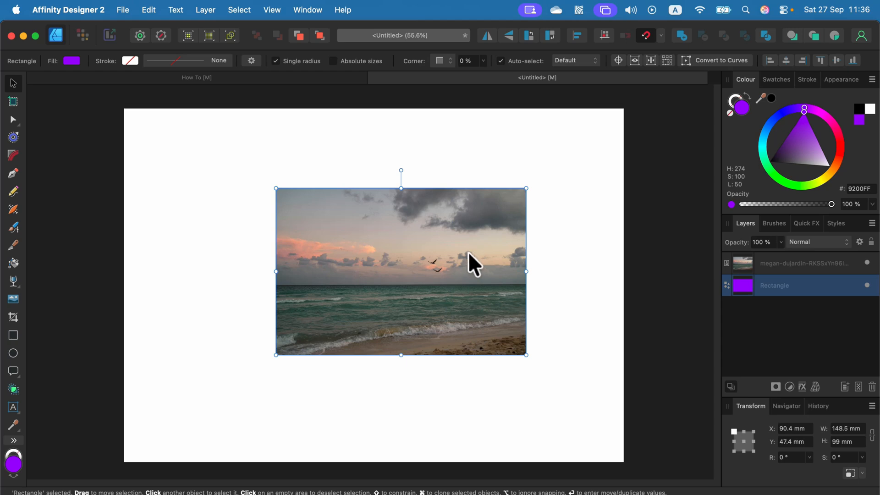
mouse_move(421, 247)
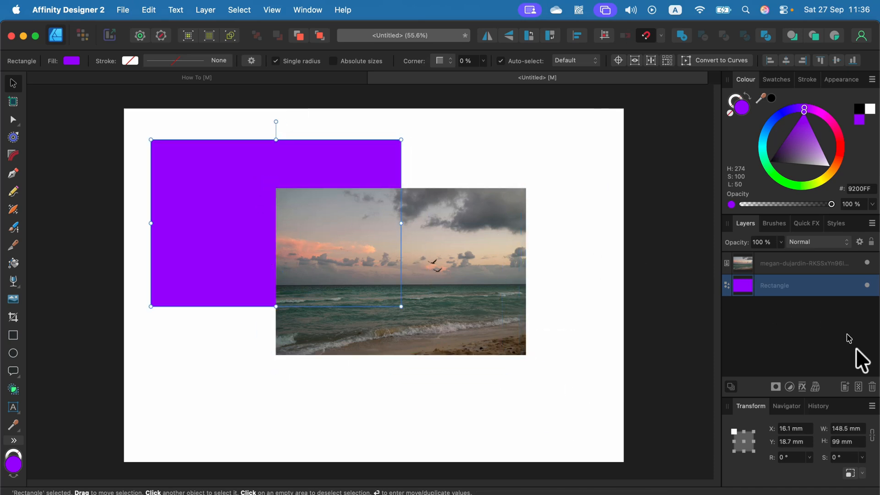
mouse_move(790, 387)
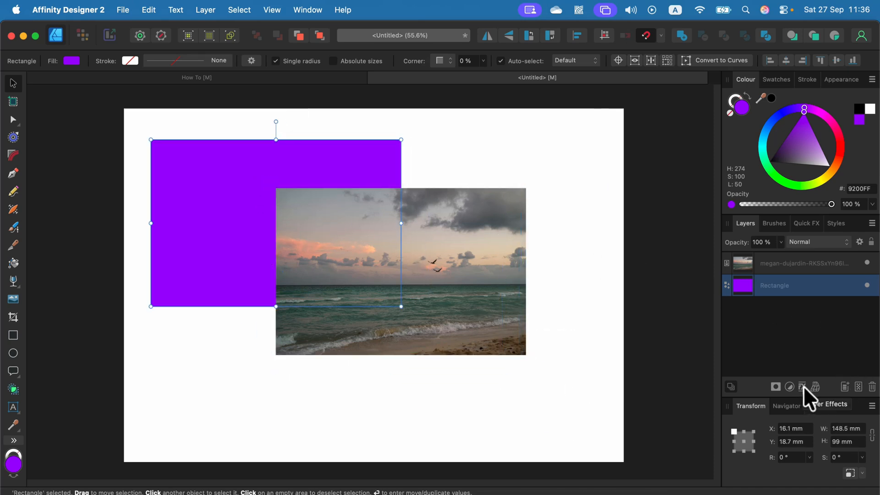
- Blur the purple rectangle with a roughly 64 px Gaussian Blur and move it above the photo
left_click(806, 386)
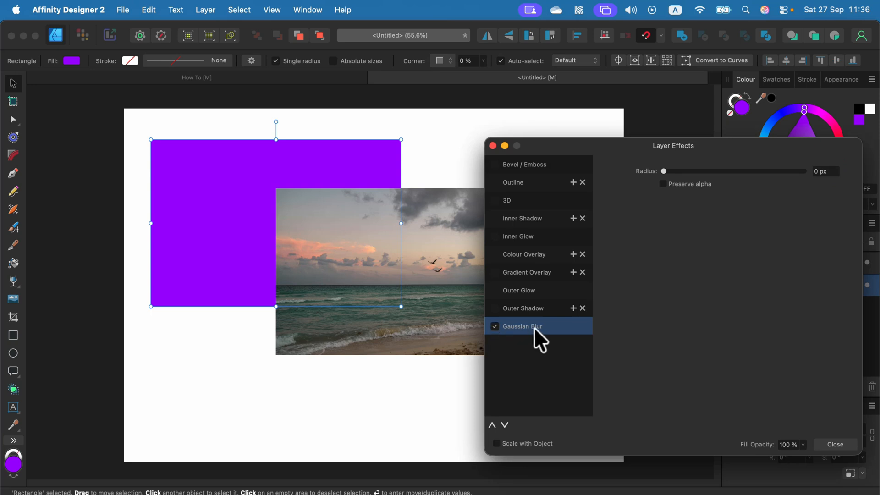
left_click_drag(664, 171, 777, 171)
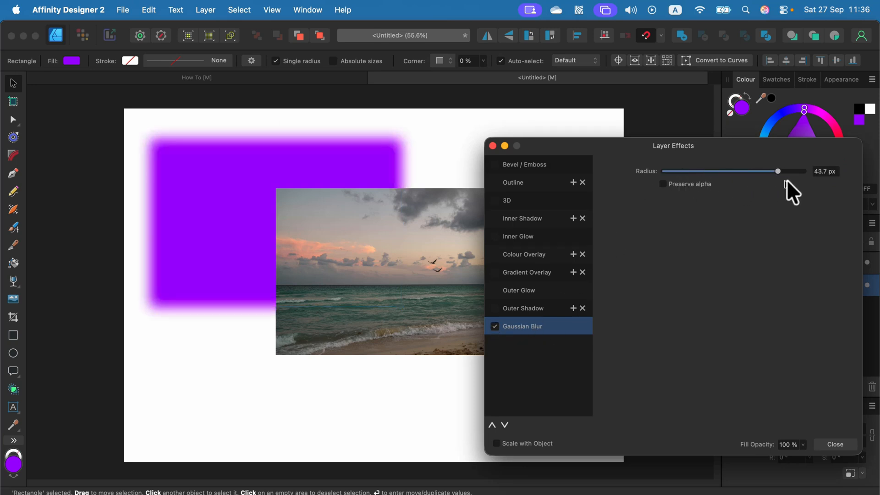
left_click_drag(777, 171, 791, 171)
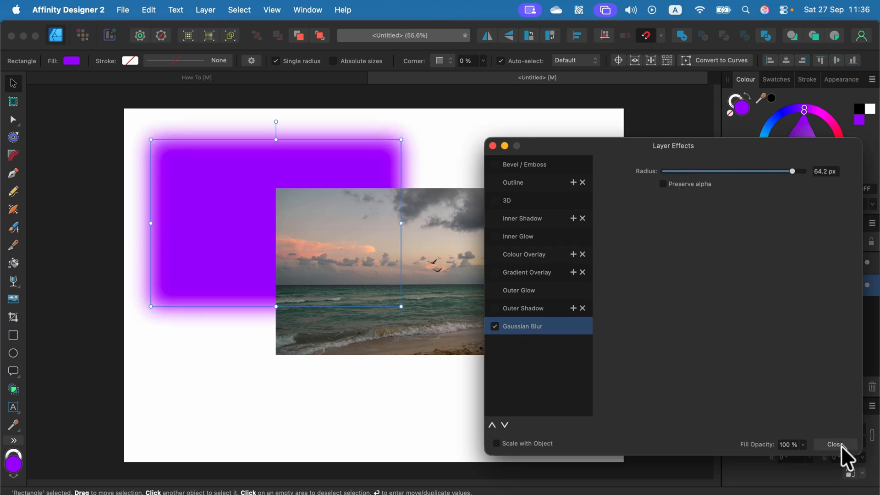
left_click(838, 444)
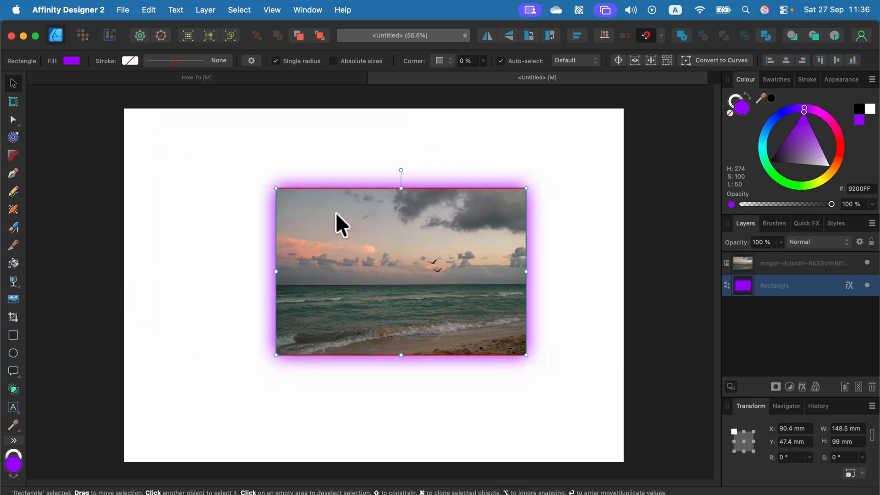
left_click_drag(525, 188, 508, 197)
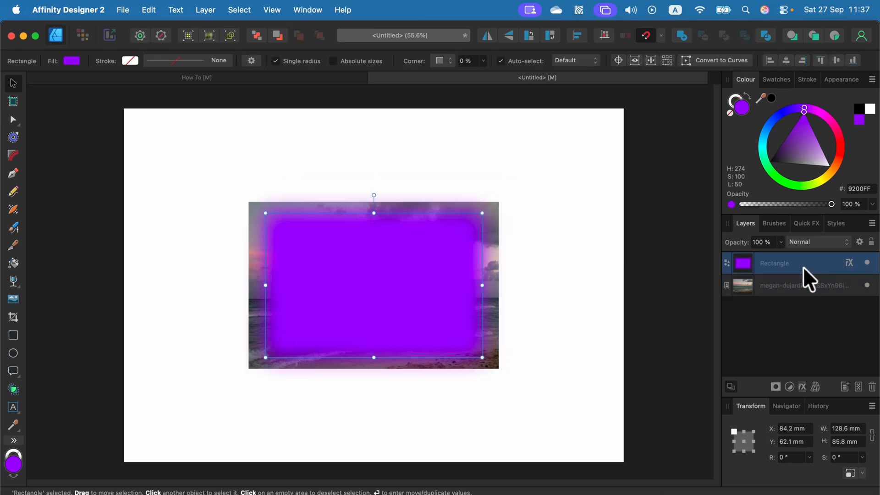
mouse_move(486, 236)
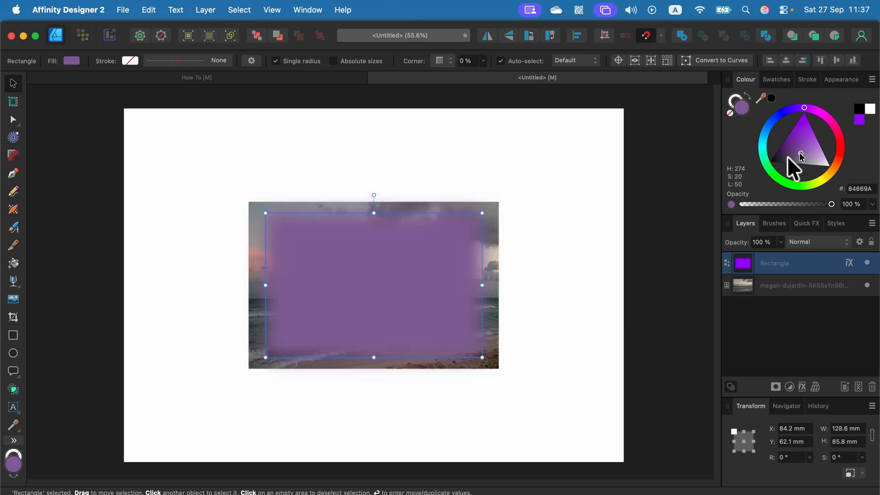
- Fill the blurred rectangle with solid black on the Colour wheel
left_click(770, 161)
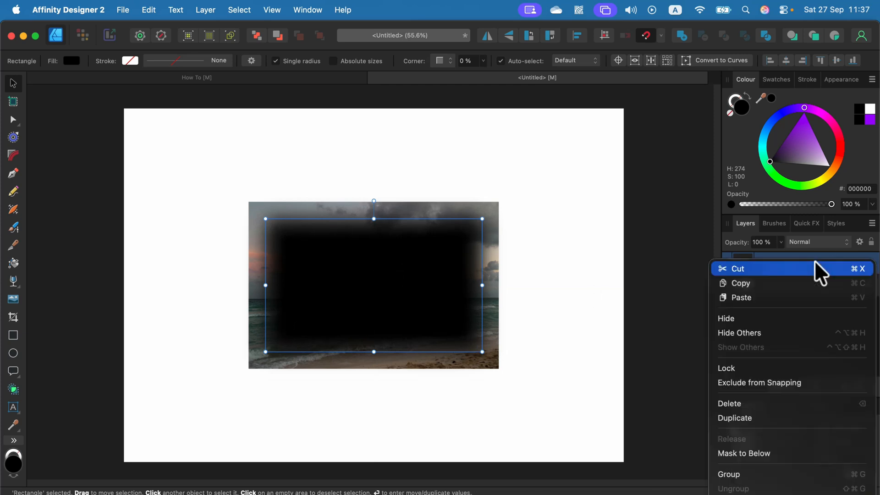
mouse_move(743, 466)
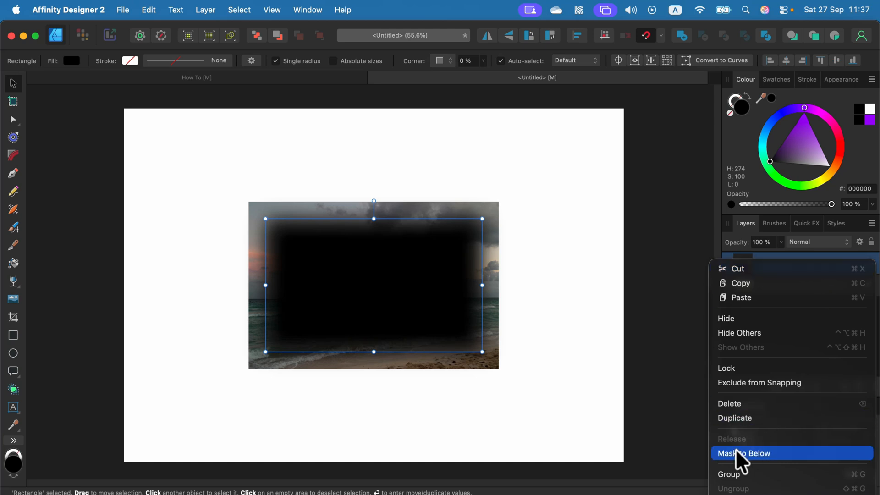
- Mask the beach photo with the black rectangle via Mask to Below, then deselect
left_click(744, 453)
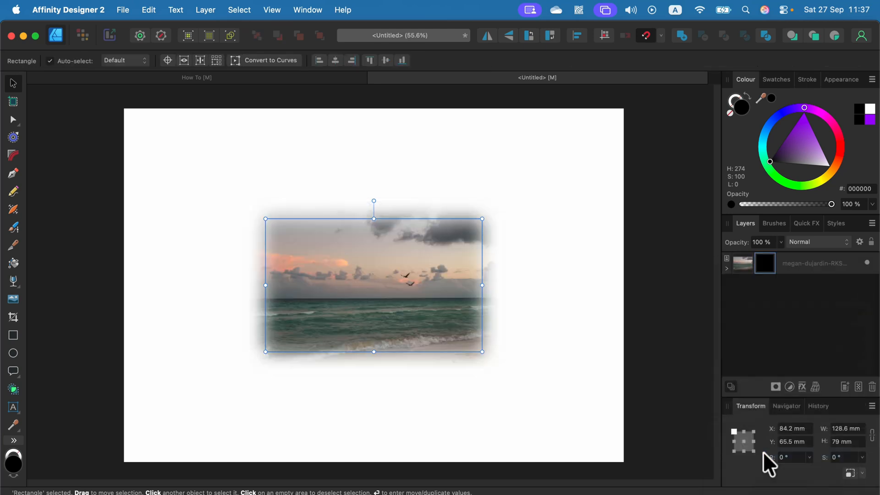
left_click(410, 363)
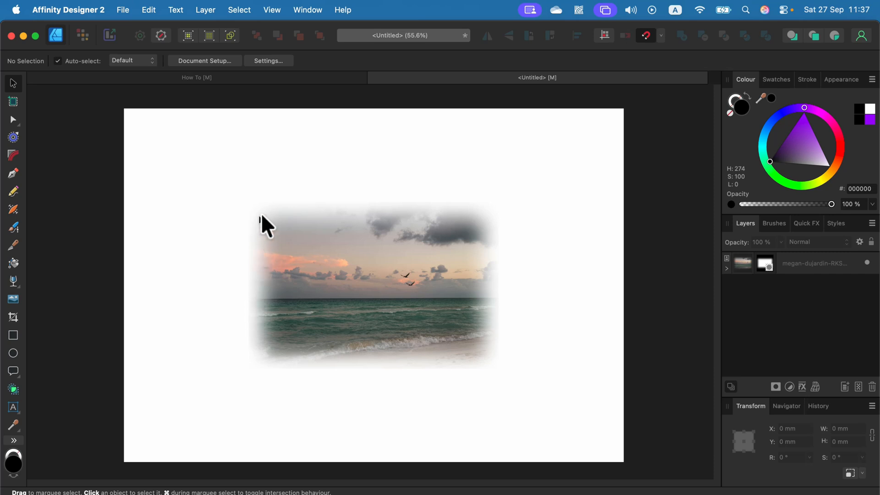
mouse_move(430, 385)
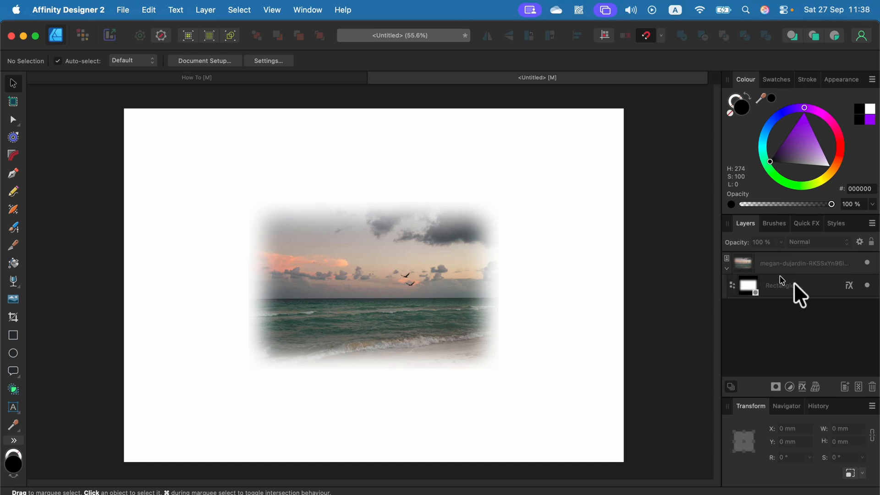
- Resize the nested mask rectangle narrower, wider, then back to about the photo's width
left_click(788, 286)
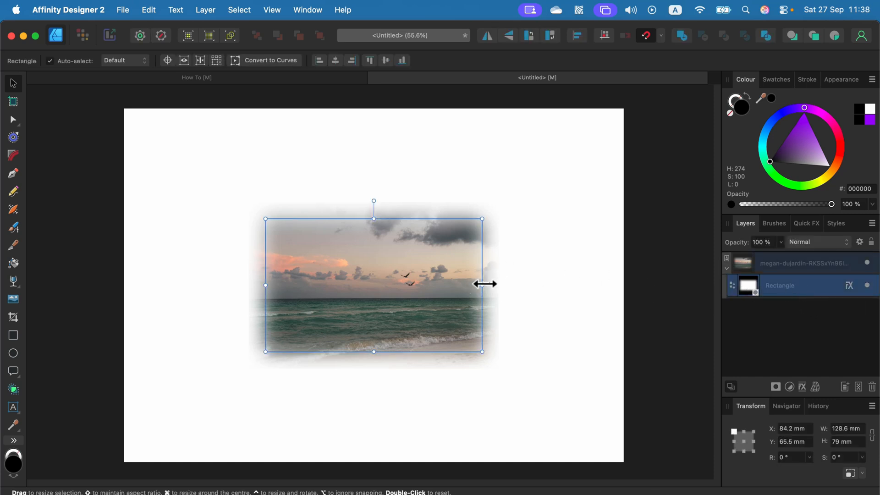
left_click_drag(481, 284, 374, 283)
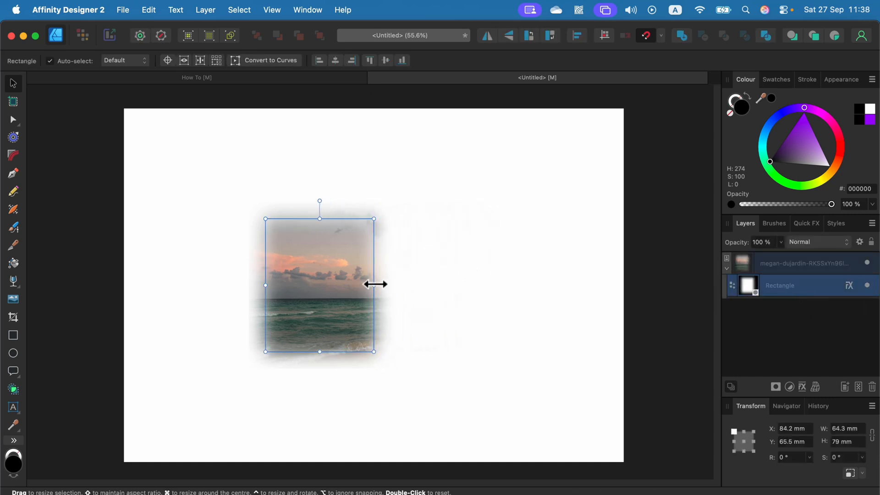
left_click_drag(373, 284, 541, 283)
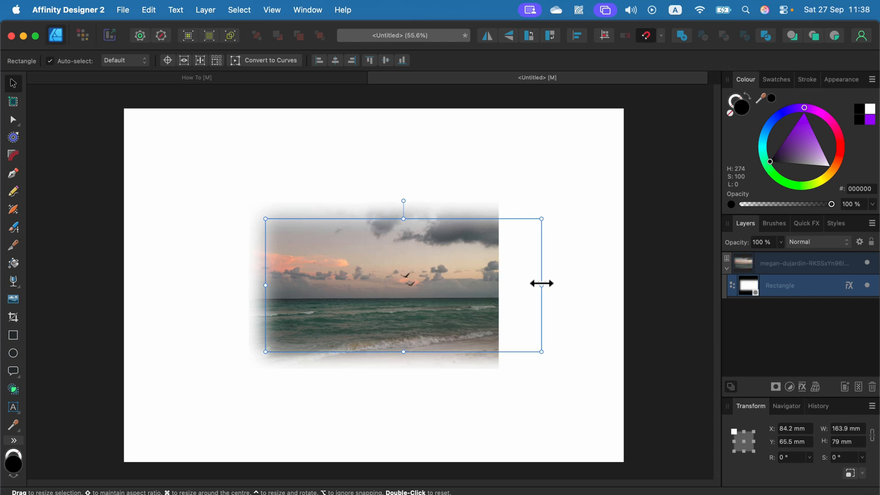
left_click_drag(540, 283, 477, 285)
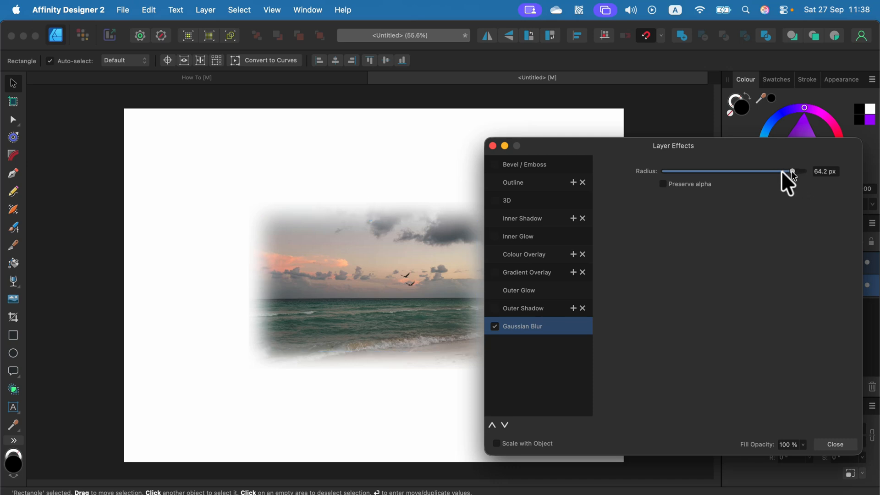
- Adjust the mask's Gaussian Blur radius, settling at about 25.8 px
left_click_drag(792, 171, 729, 171)
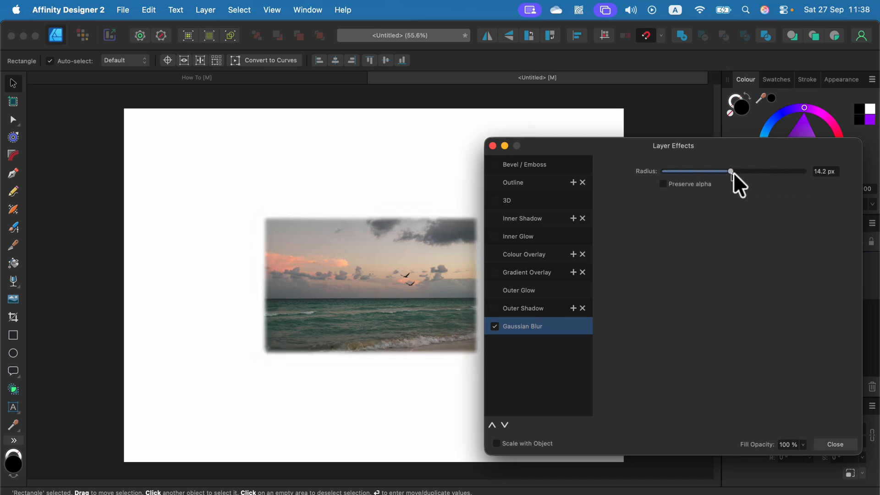
left_click_drag(731, 171, 803, 171)
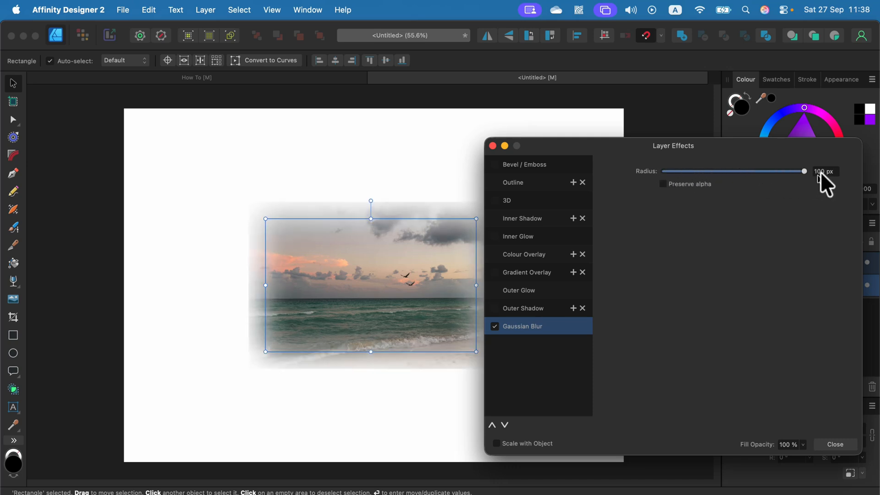
left_click(824, 171)
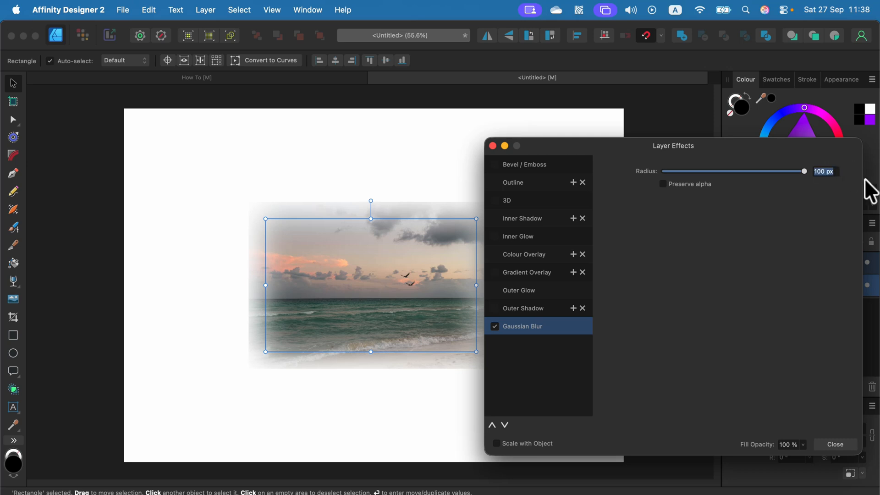
type("15")
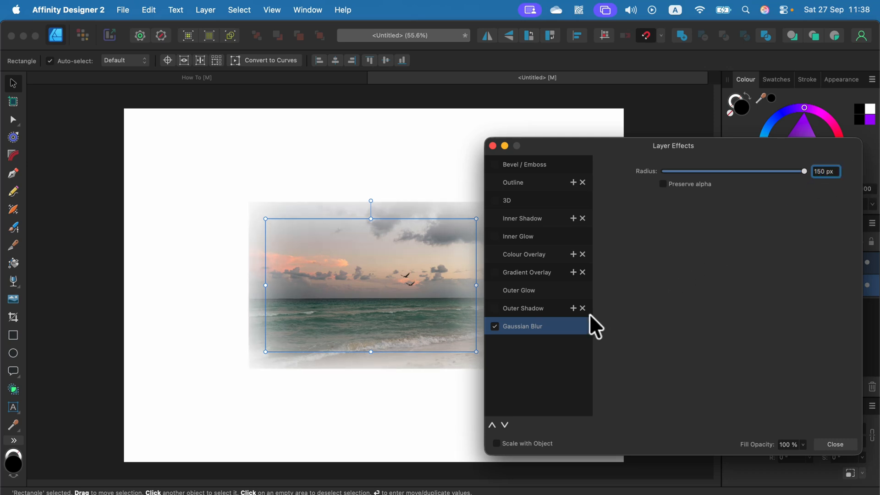
left_click_drag(803, 171, 748, 171)
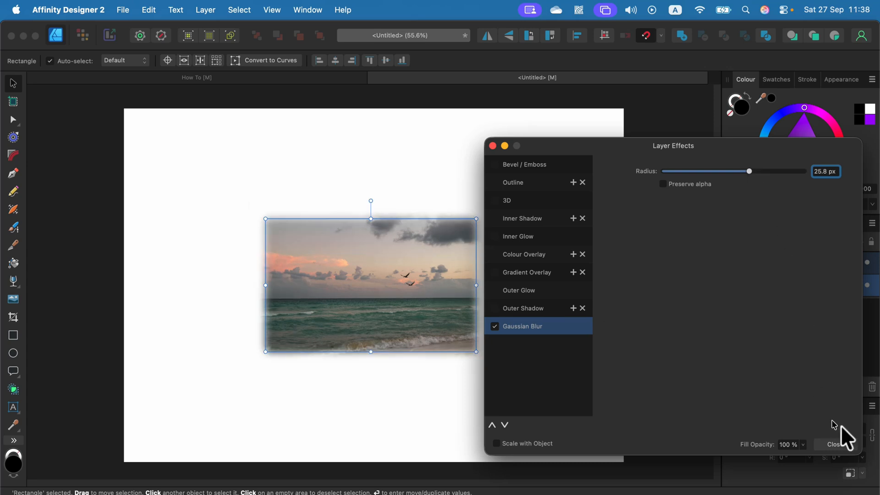
left_click(835, 444)
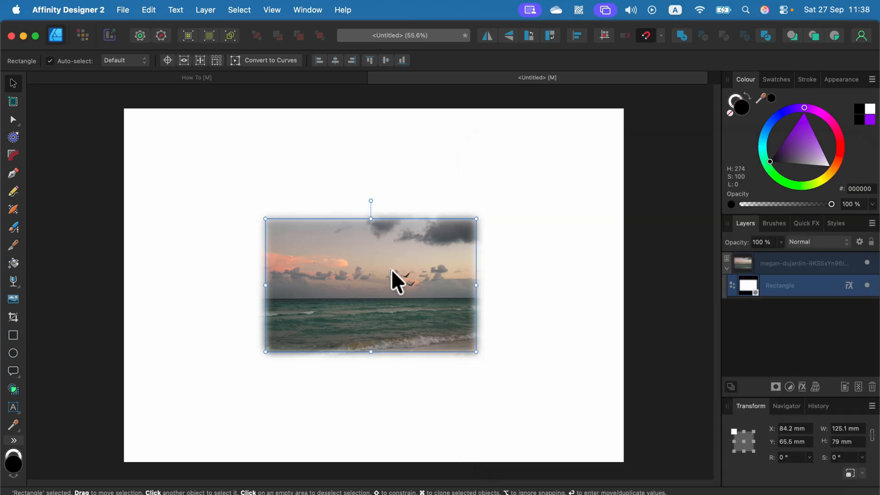
- Drag the mask around and back over the photo, deselect, and enter the Pixel persona
left_click_drag(396, 281, 337, 267)
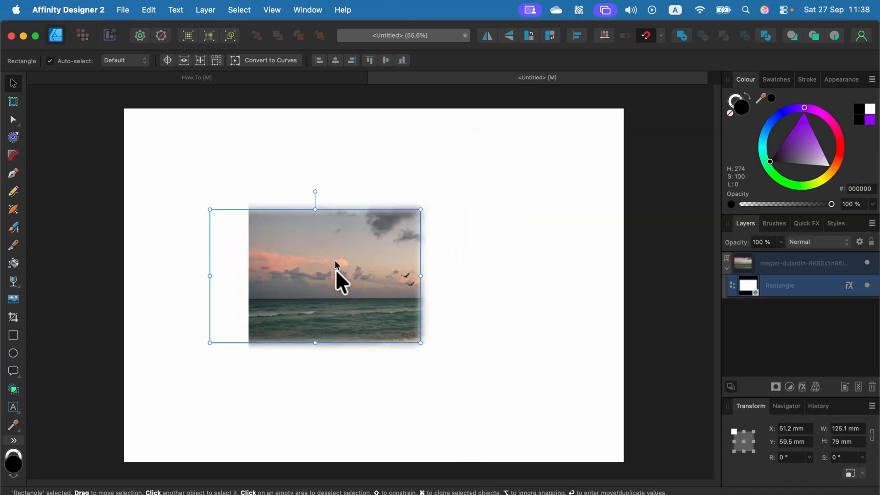
left_click_drag(335, 275, 420, 260)
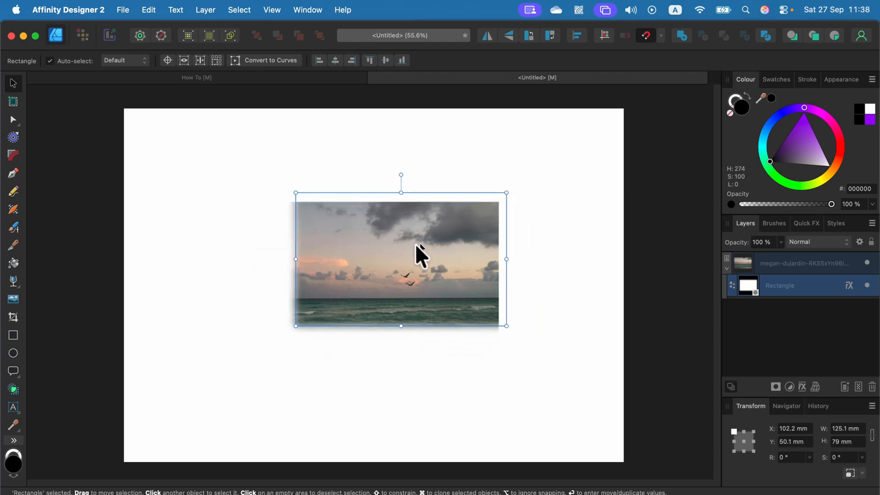
left_click_drag(421, 256, 373, 286)
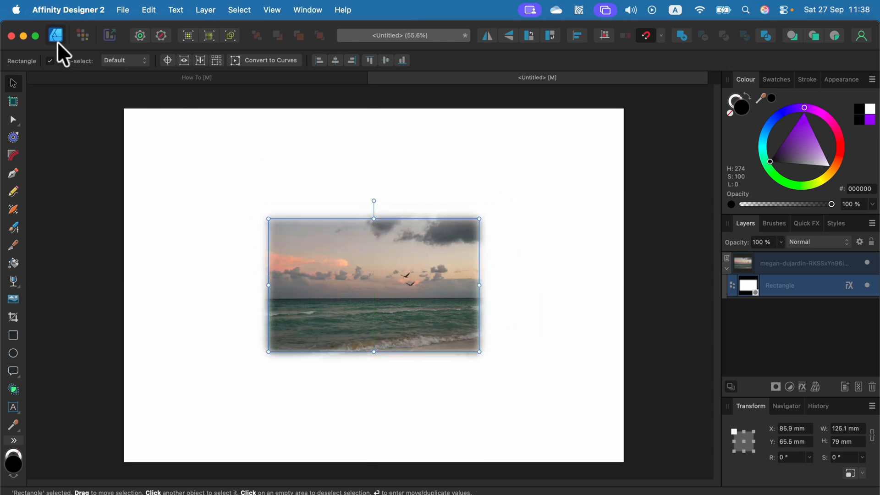
left_click(198, 153)
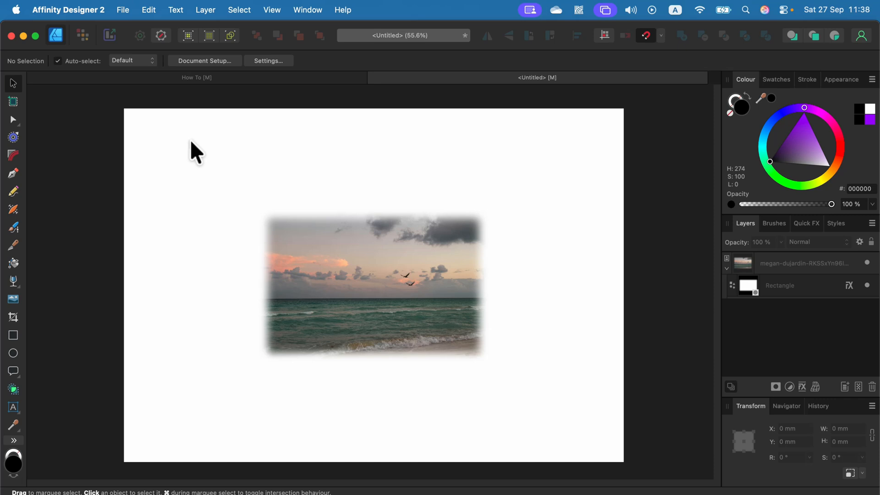
left_click(80, 35)
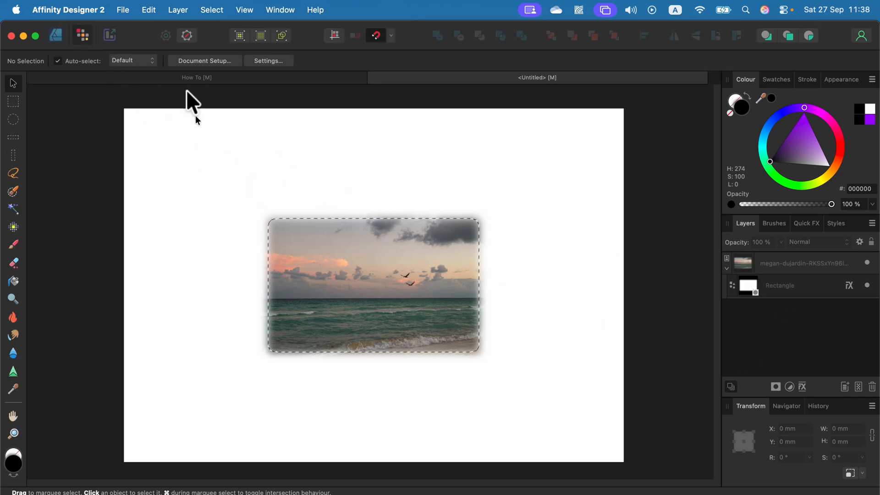
- Open the Select menu over the loaded pixel selection to reveal the Feather option
left_click(212, 10)
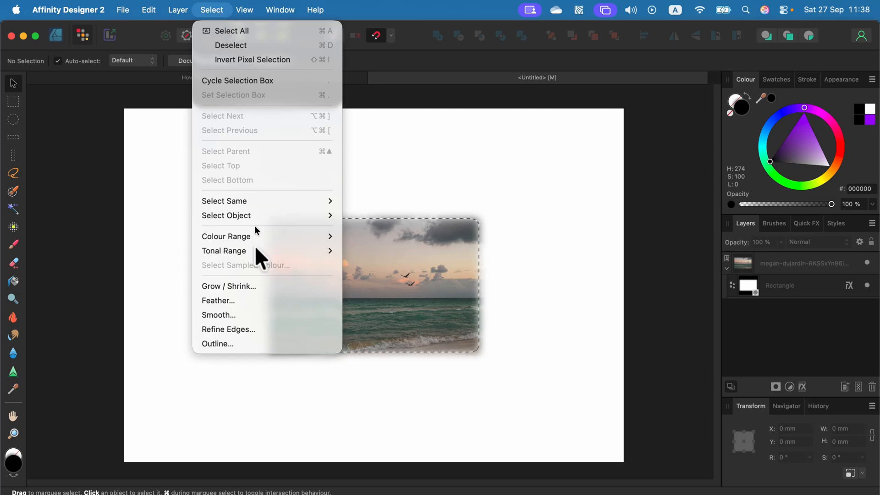